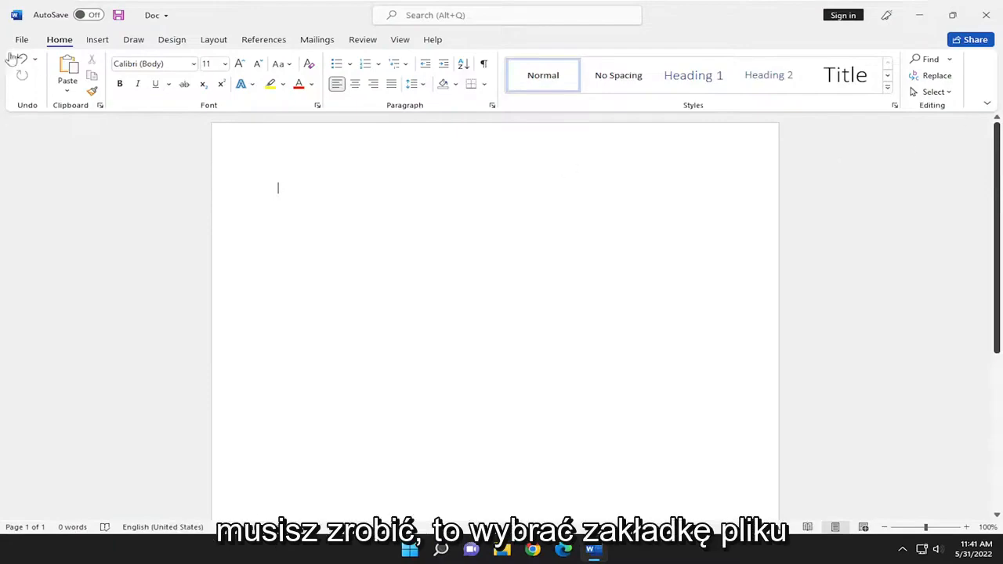
Open Word Options from the File backstage view.
click(22, 39)
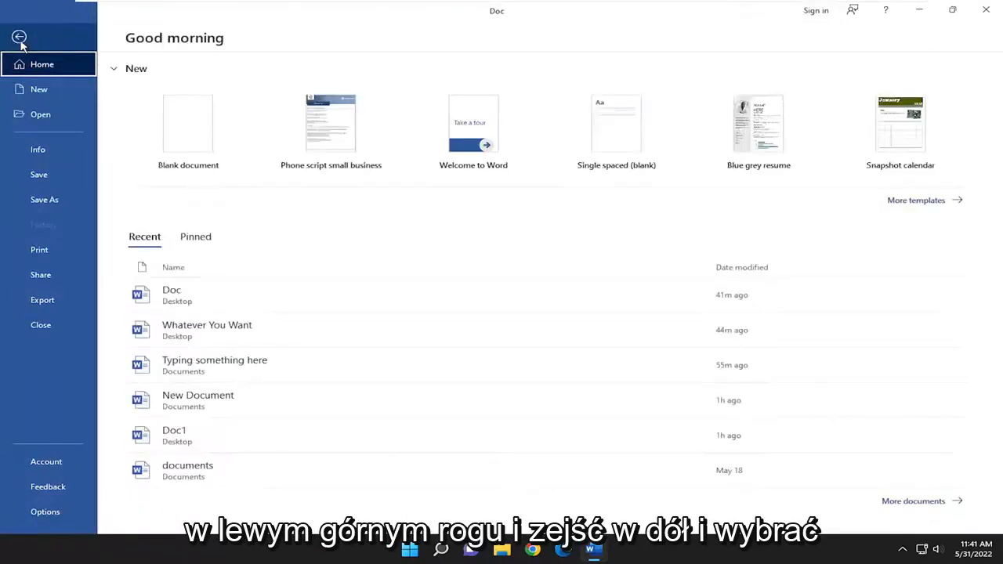
click(44, 511)
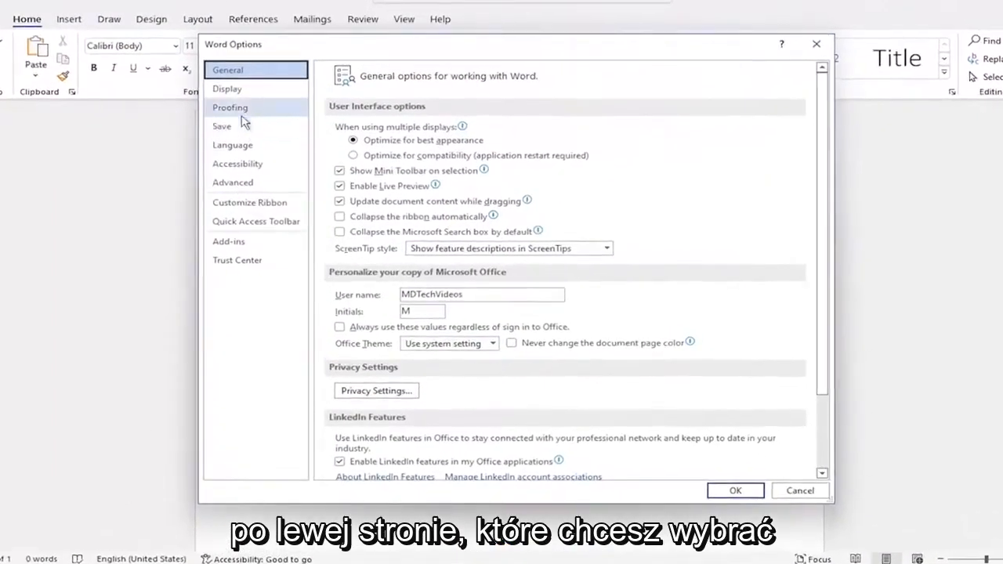
Show the Save settings and enable 'Save AutoRecover information every'.
click(222, 125)
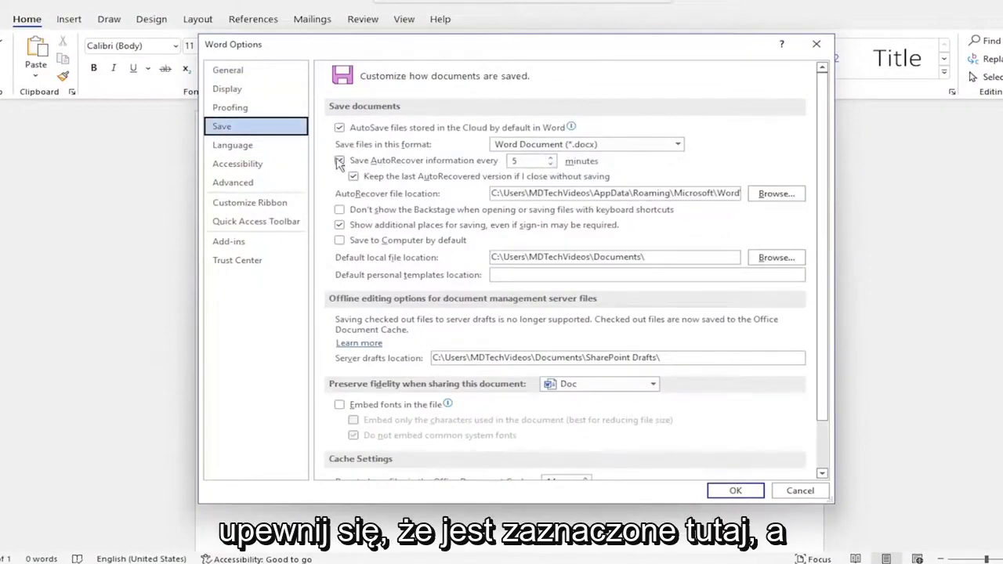
click(338, 160)
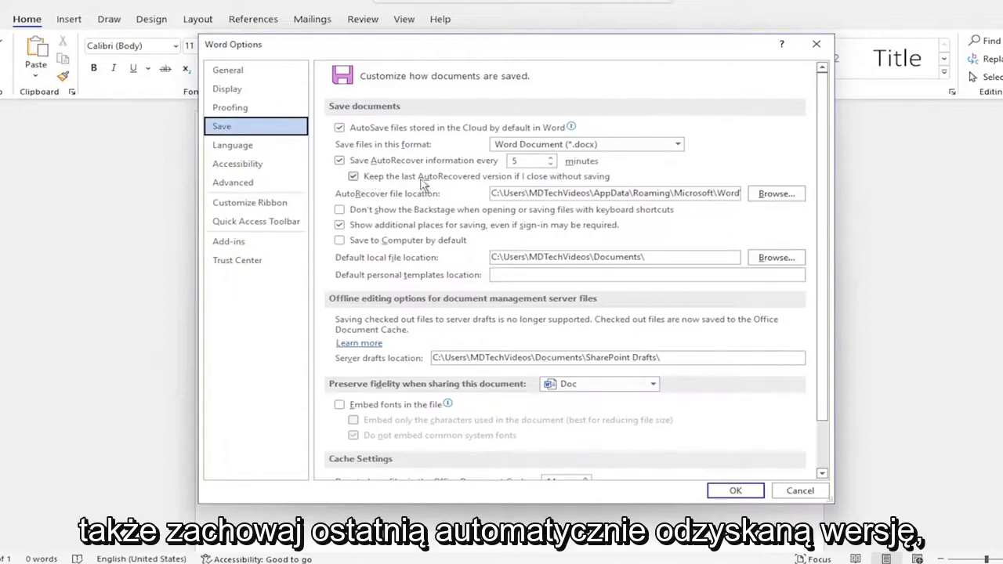
mouse_move(551, 178)
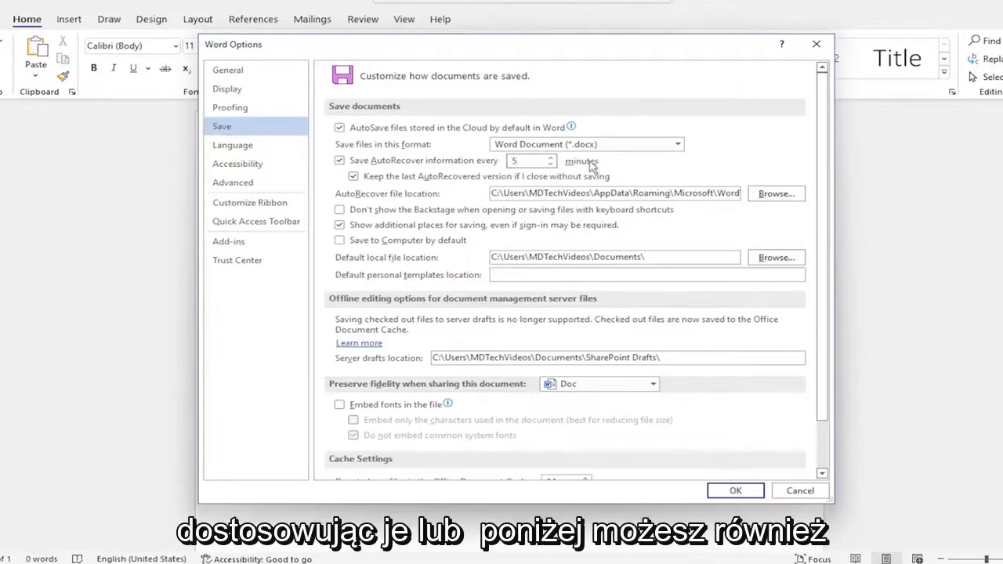
Set the AutoRecover interval to 1 minute and confirm with OK.
text(6)
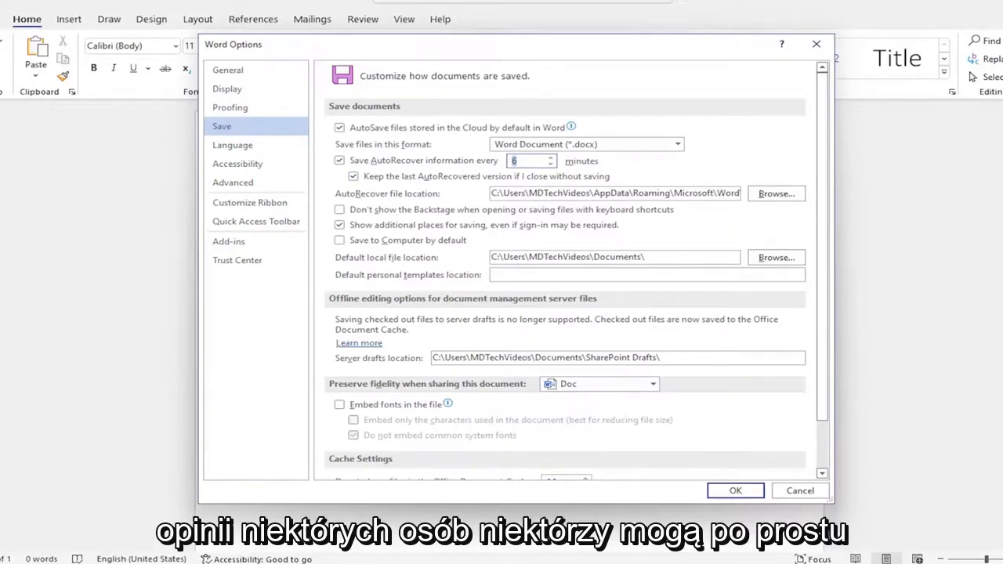
text(1)
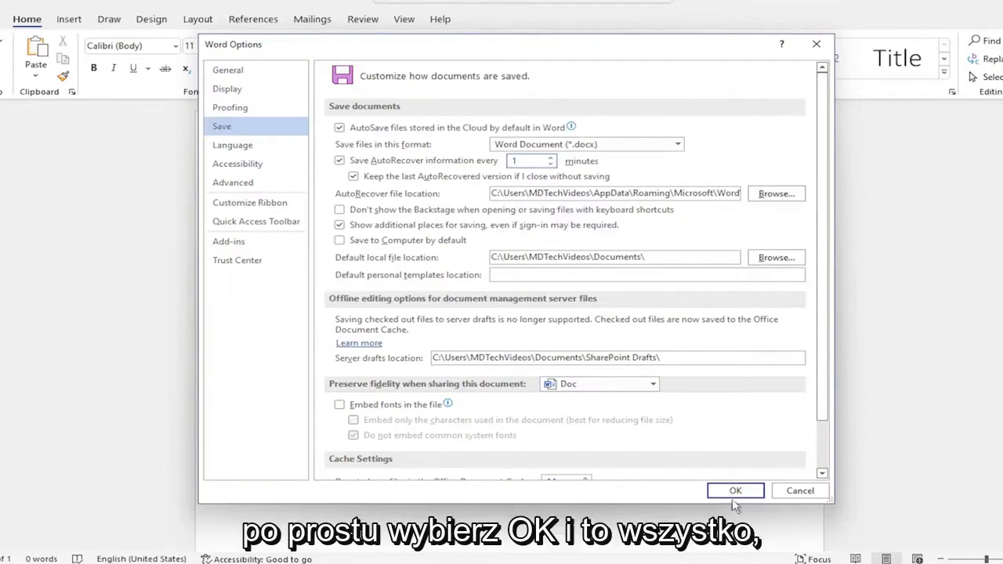
click(735, 491)
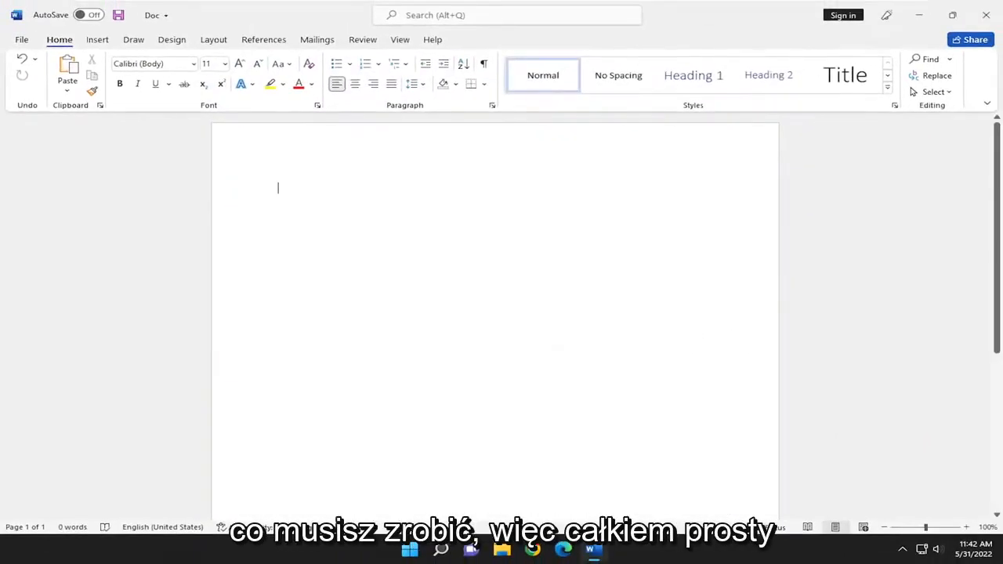